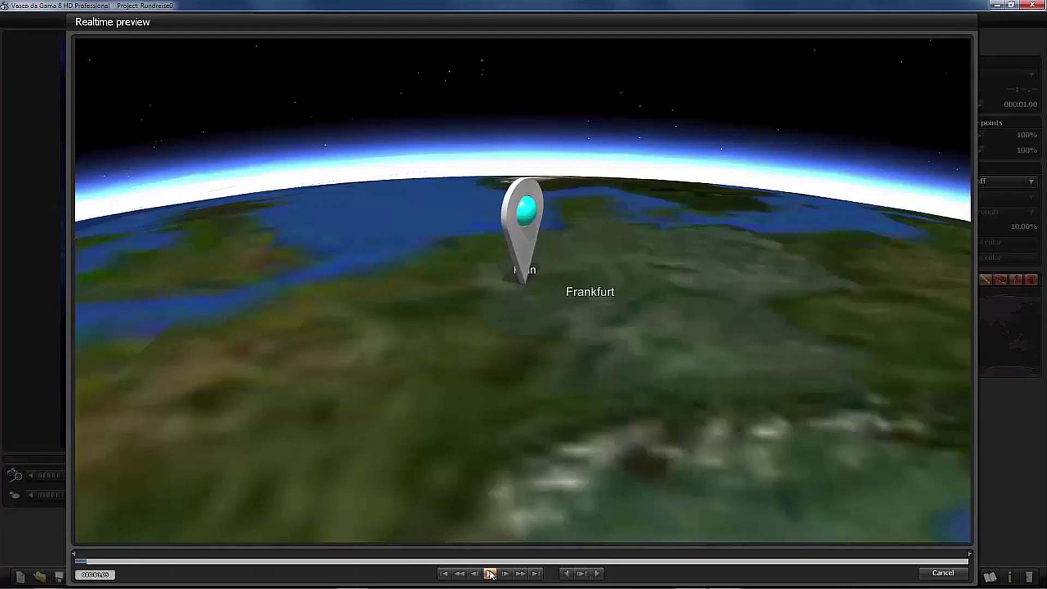
# Play the 3D Mediterranean route flight in the Realtime preview, then cancel it
pyautogui.click(493, 572)
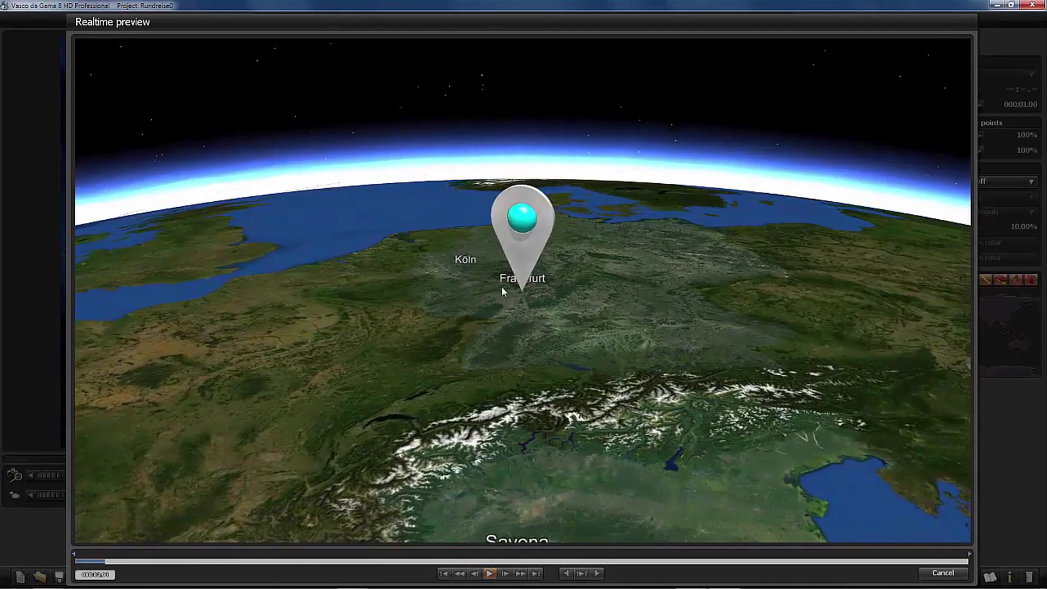
pyautogui.click(493, 587)
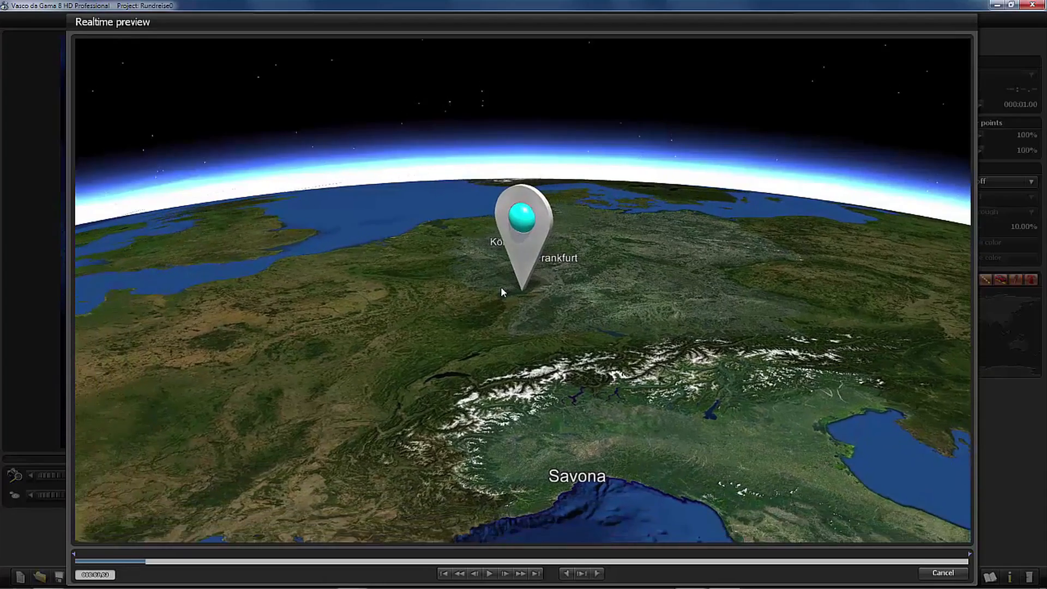
pyautogui.click(498, 574)
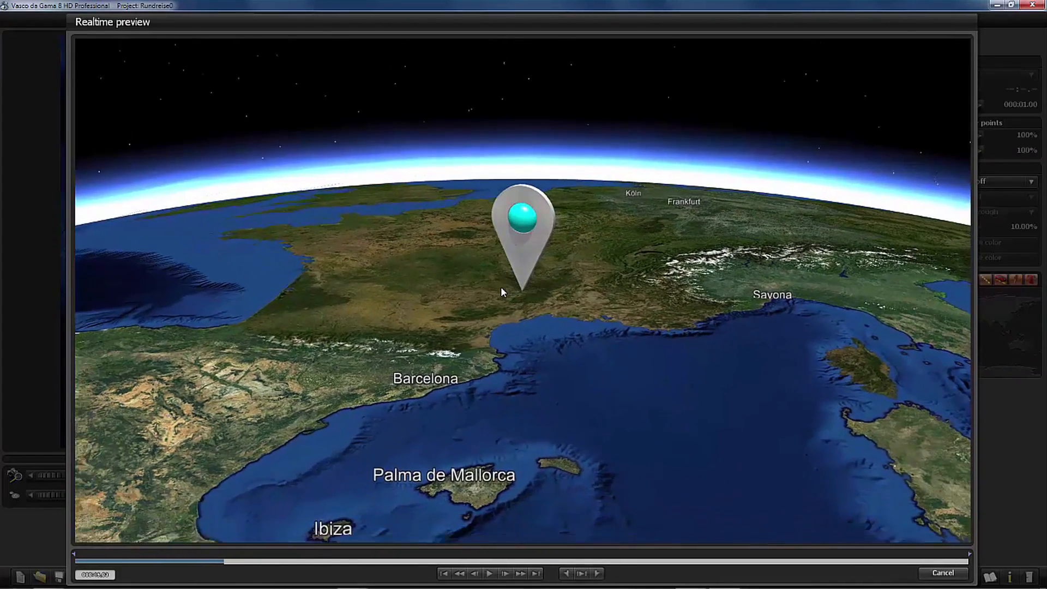
pyautogui.click(496, 573)
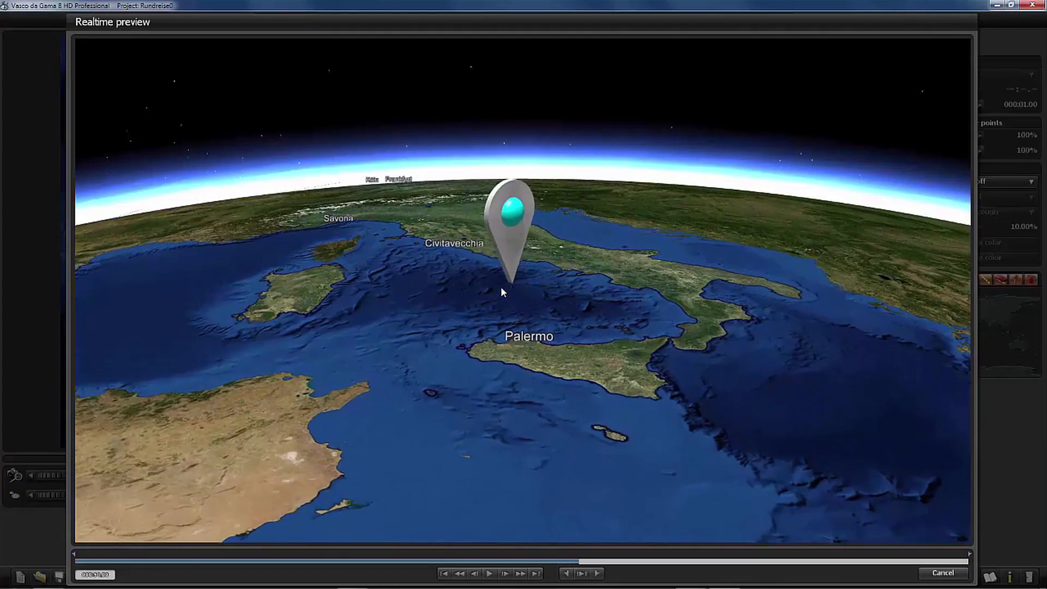
pyautogui.click(496, 573)
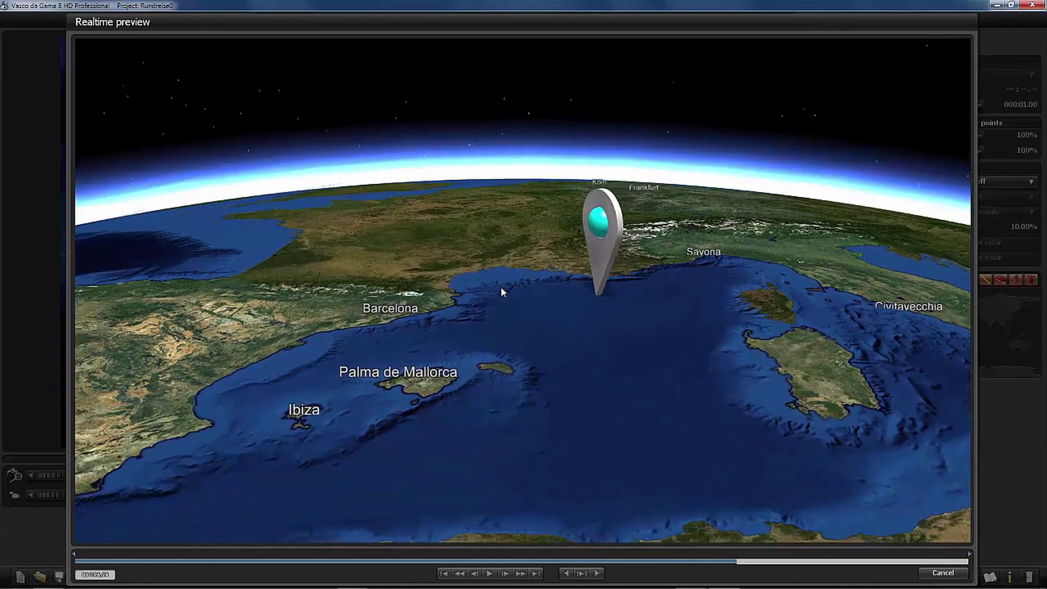
pyautogui.click(495, 588)
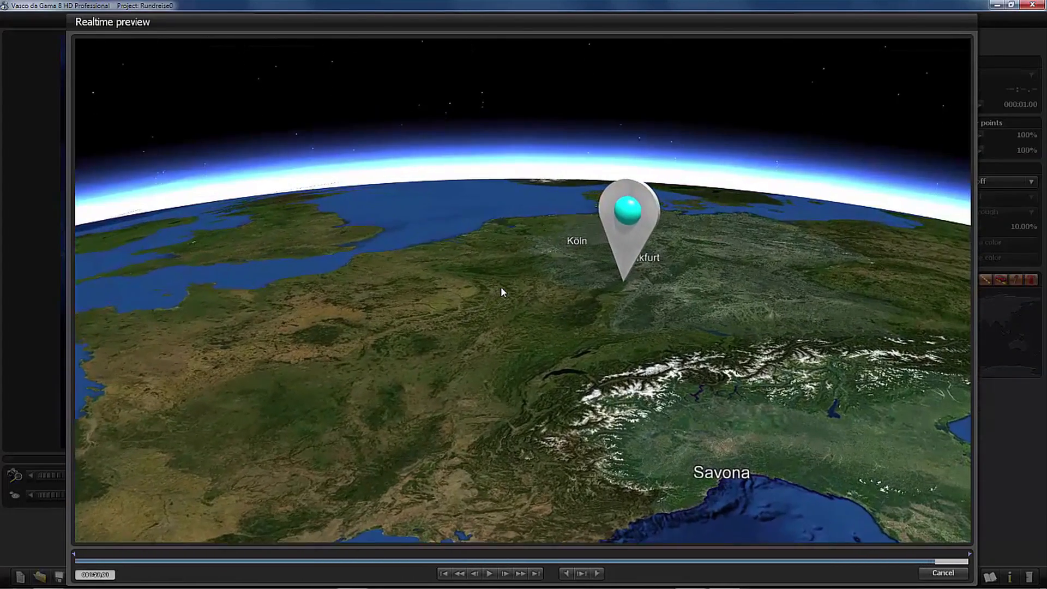
pyautogui.click(494, 587)
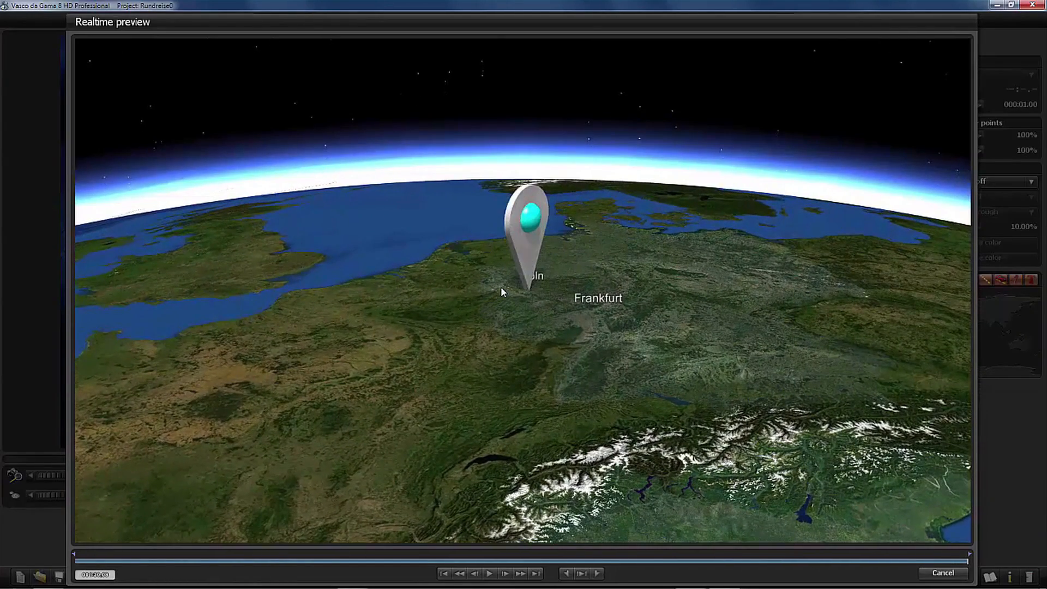
pyautogui.click(943, 573)
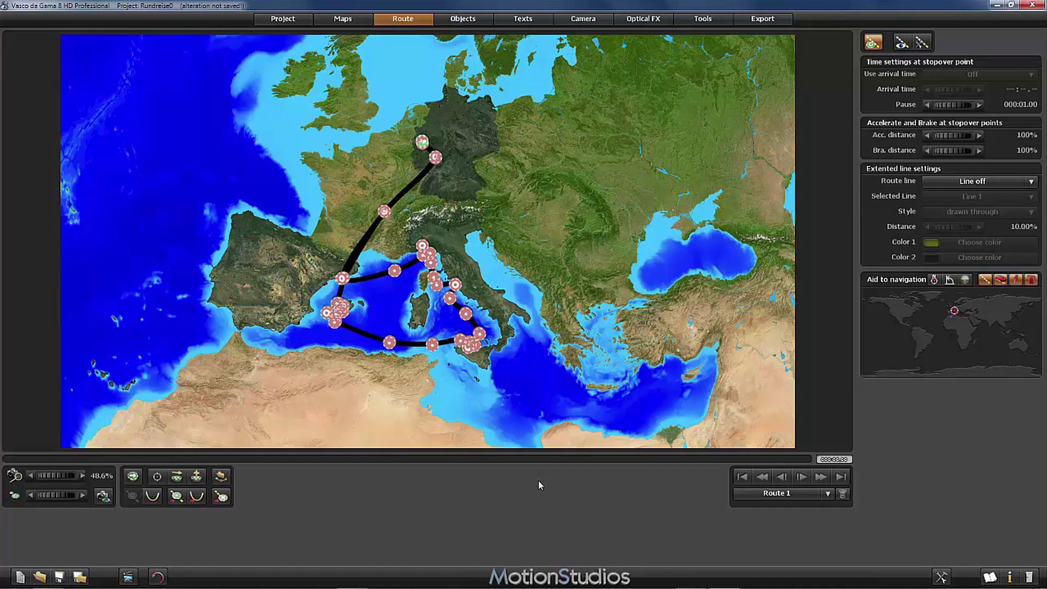
pyautogui.moveTo(336, 19)
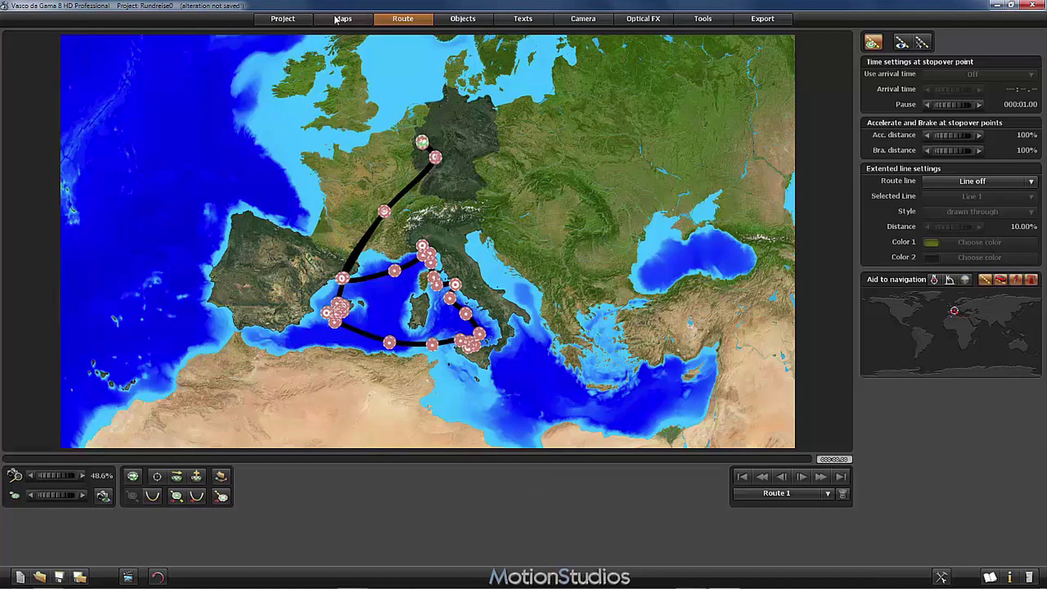
pyautogui.click(342, 19)
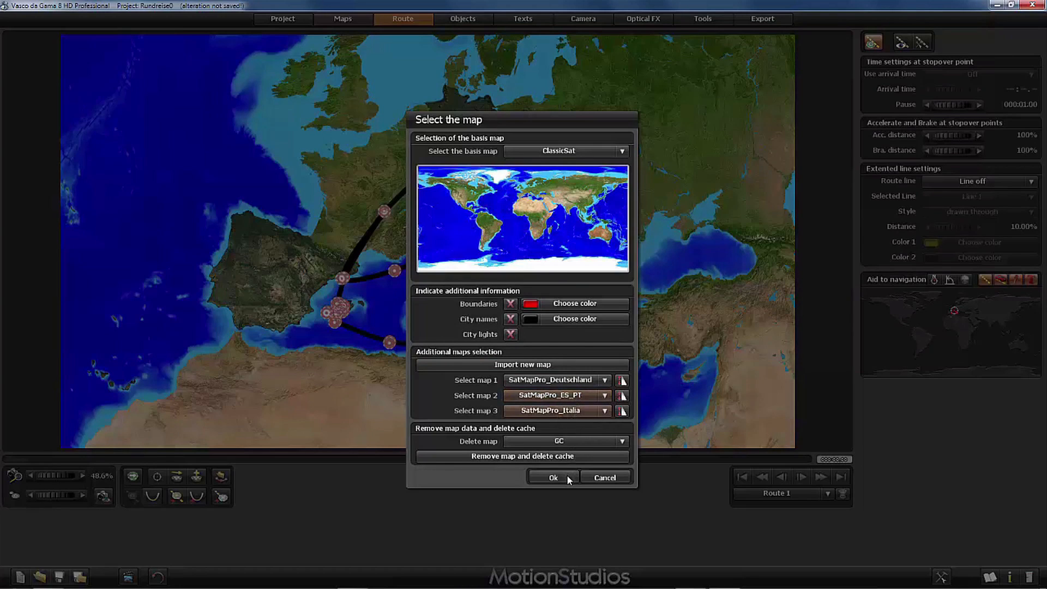
pyautogui.click(553, 477)
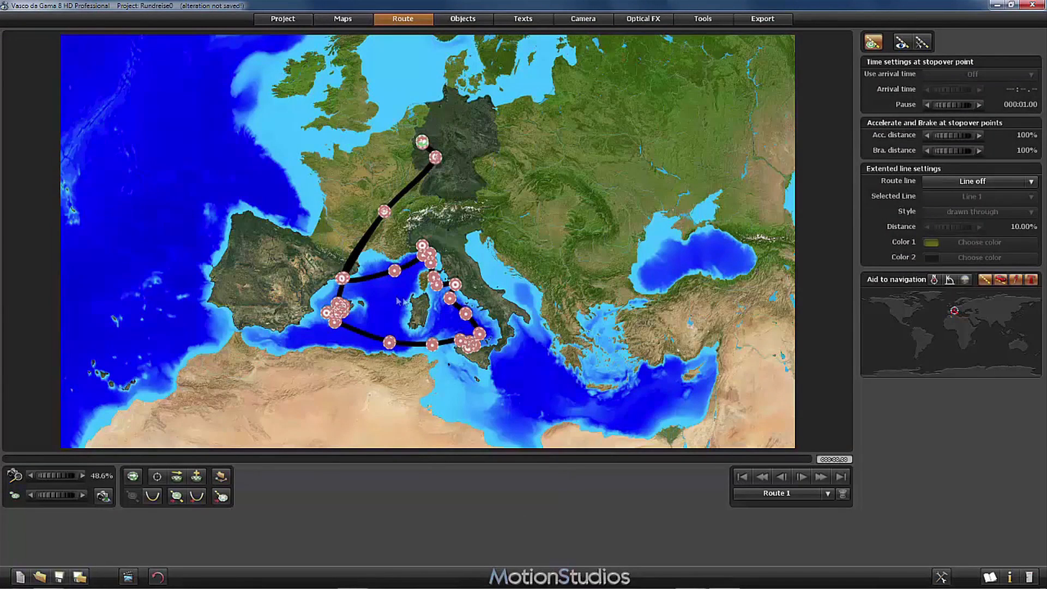
pyautogui.moveTo(472, 153)
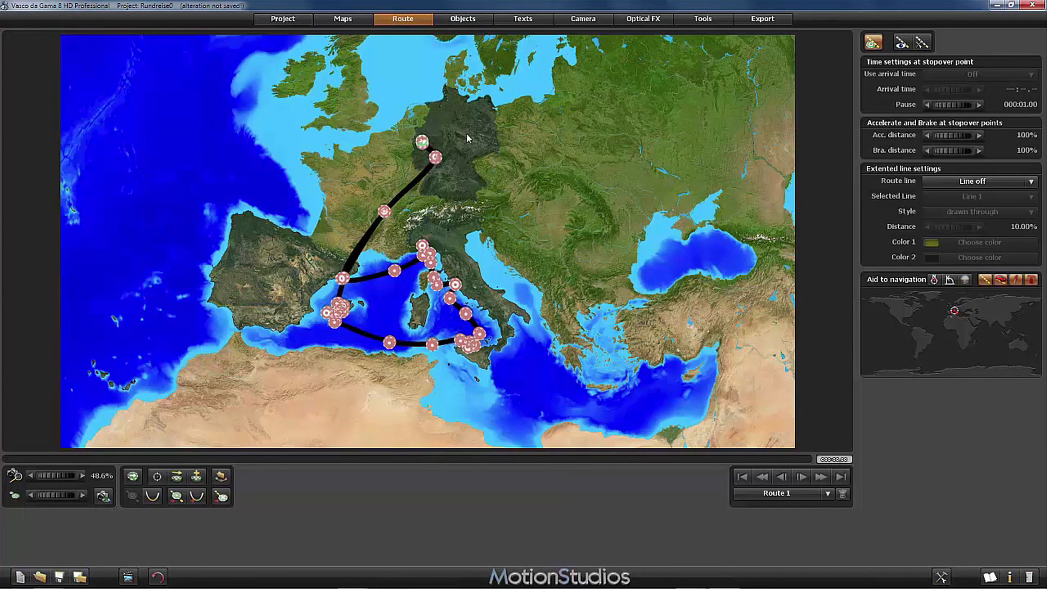
pyautogui.moveTo(463, 152)
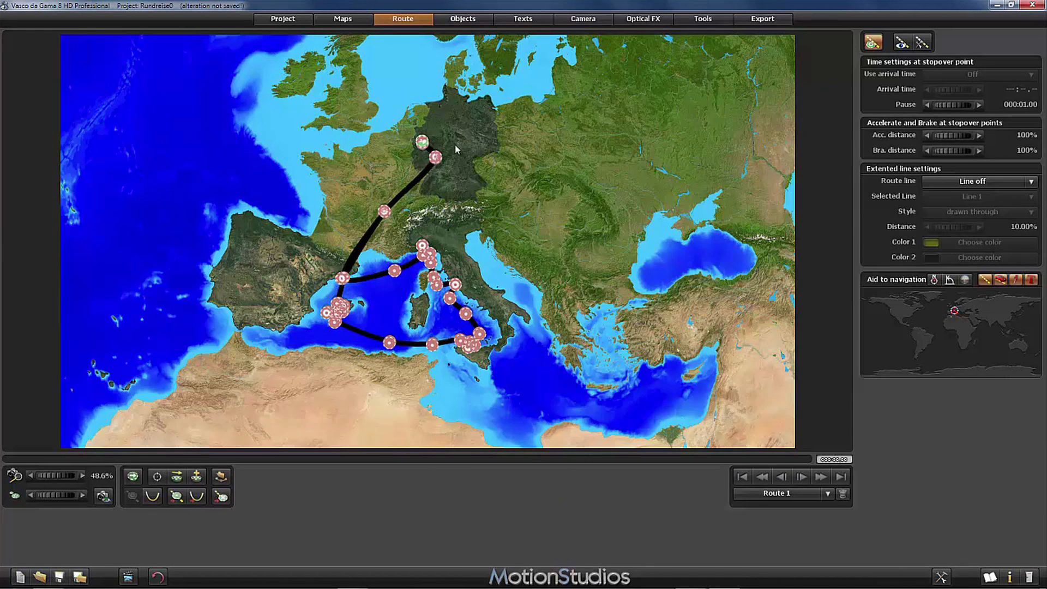
pyautogui.moveTo(369, 191)
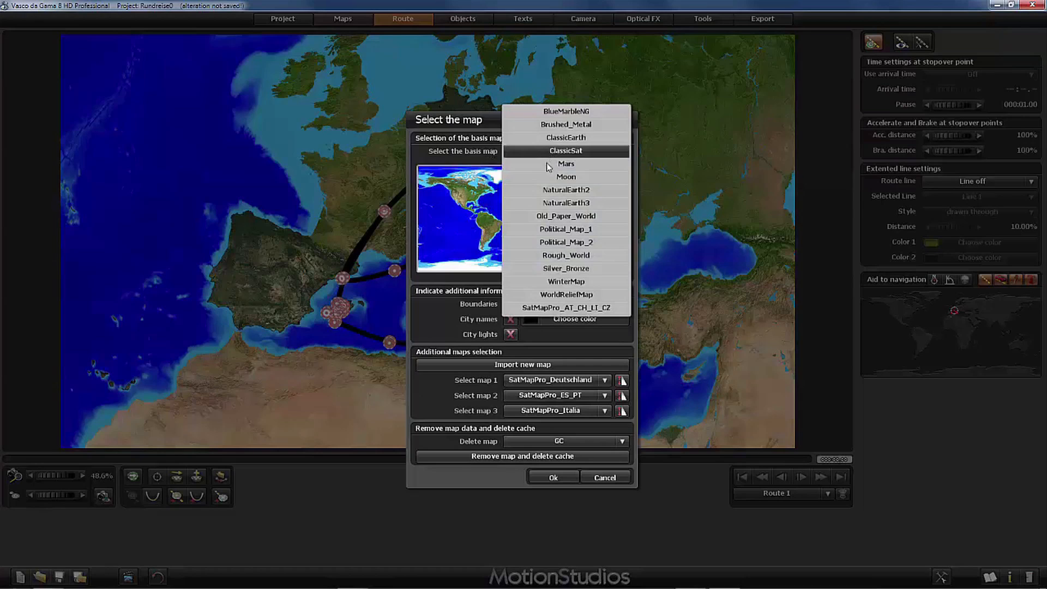
pyautogui.moveTo(566, 189)
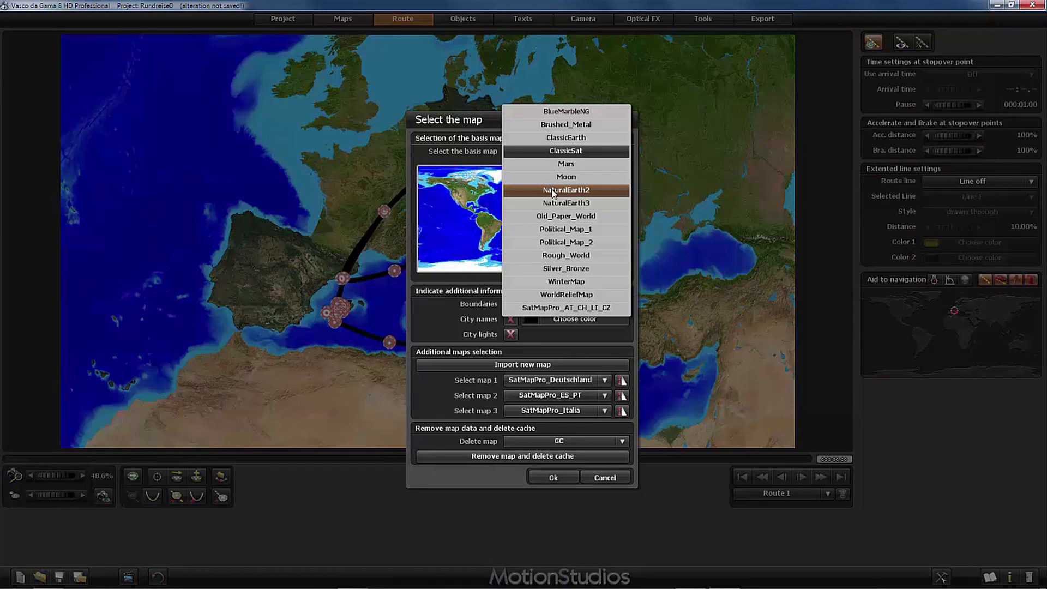
pyautogui.click(565, 216)
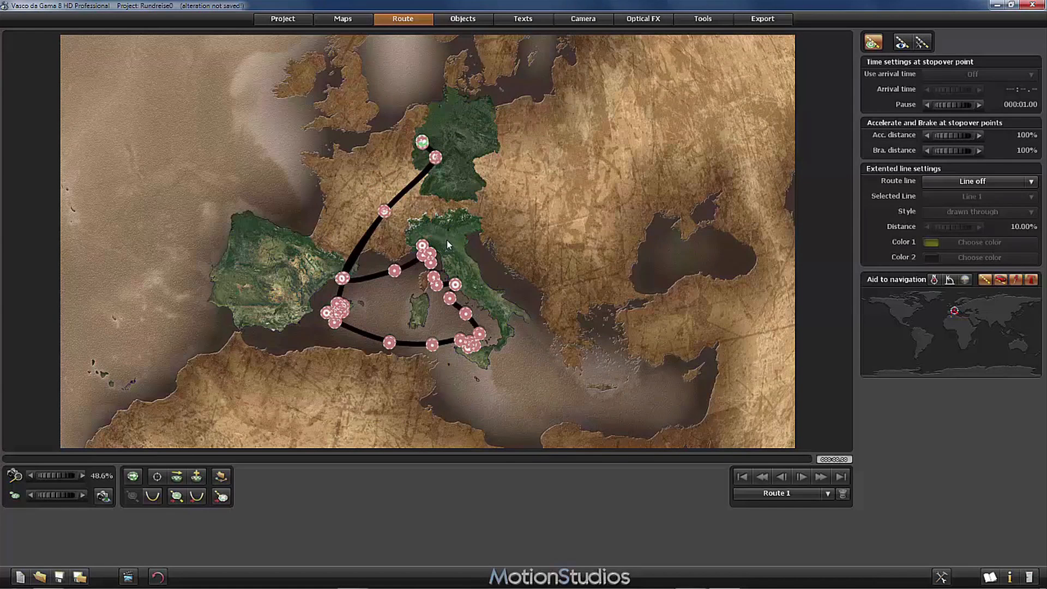
pyautogui.moveTo(548, 188)
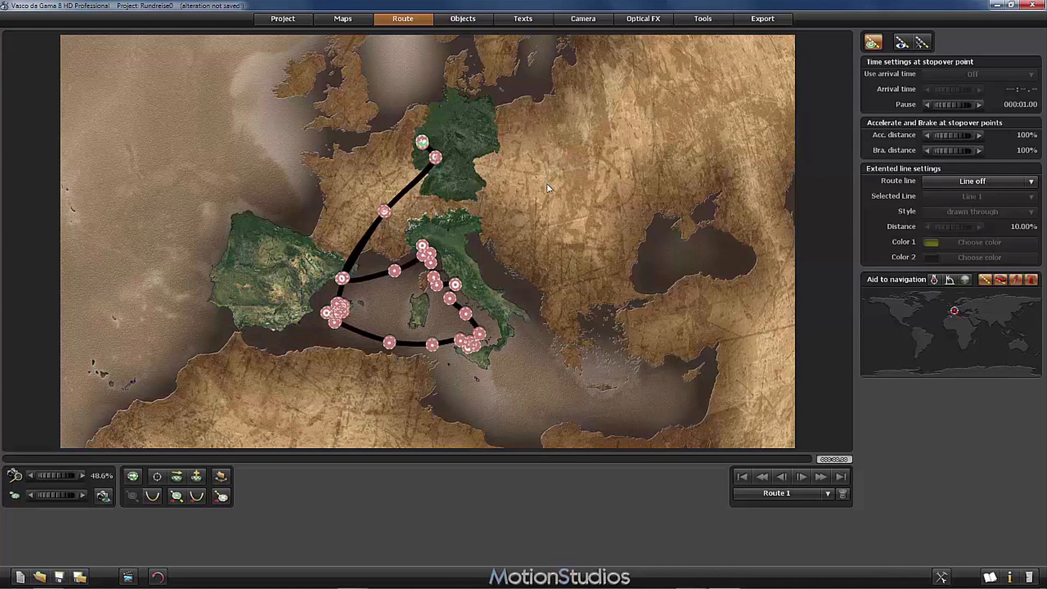
pyautogui.moveTo(570, 174)
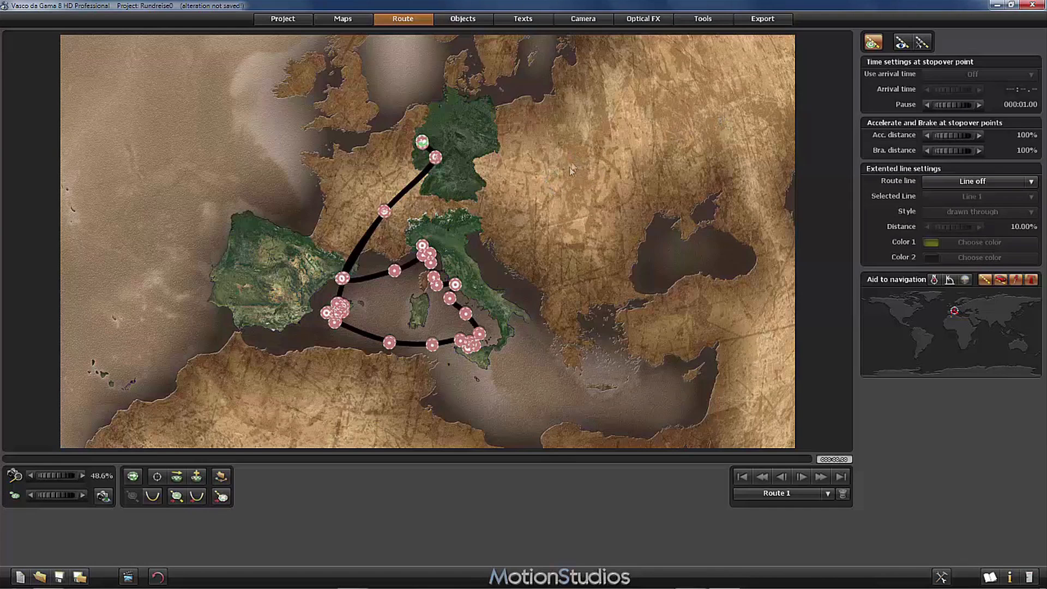
pyautogui.moveTo(569, 191)
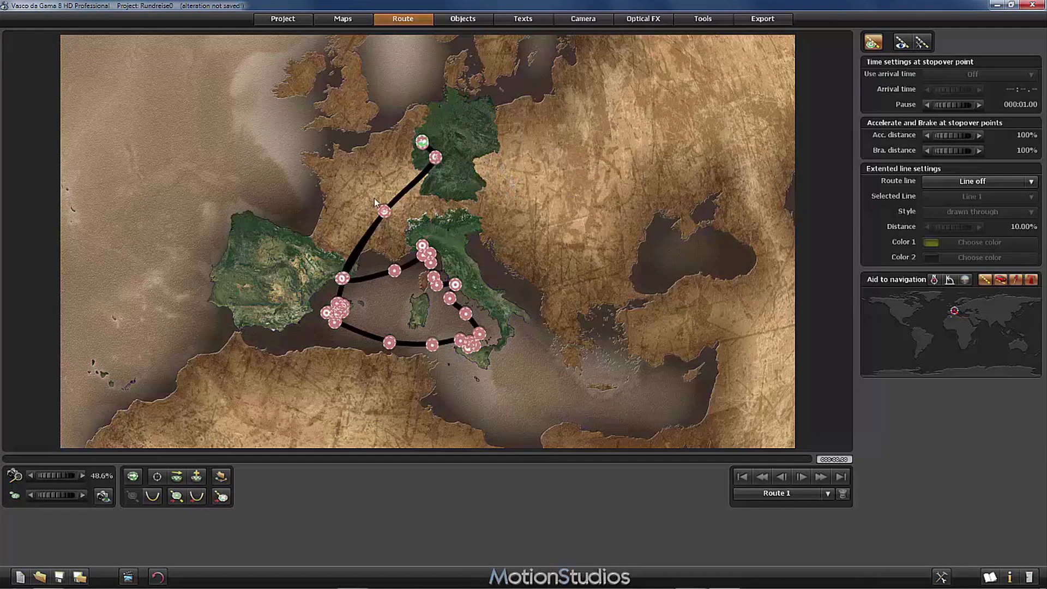
pyautogui.moveTo(268, 280)
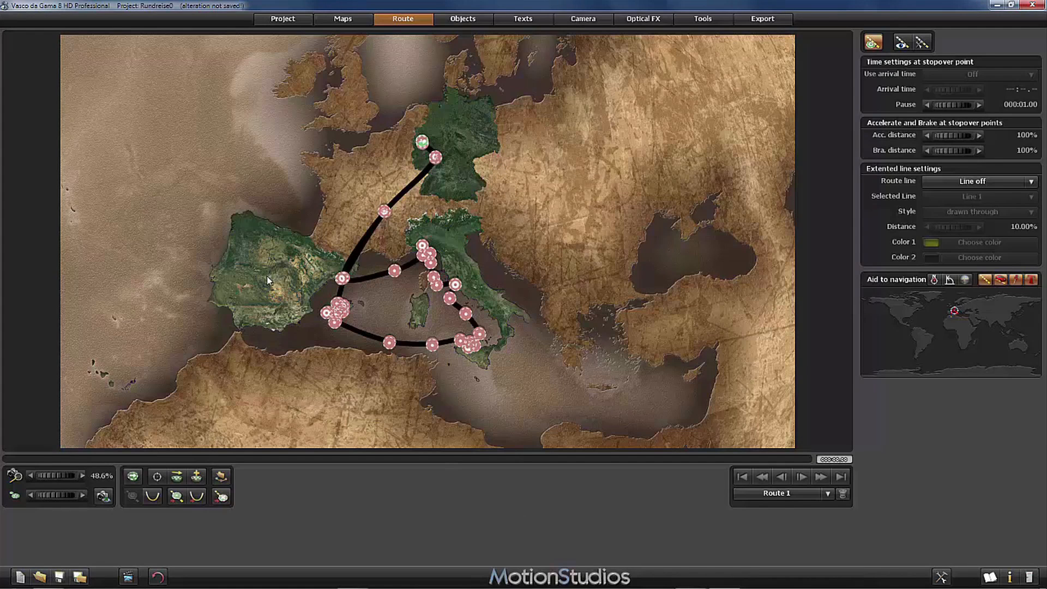
pyautogui.moveTo(297, 274)
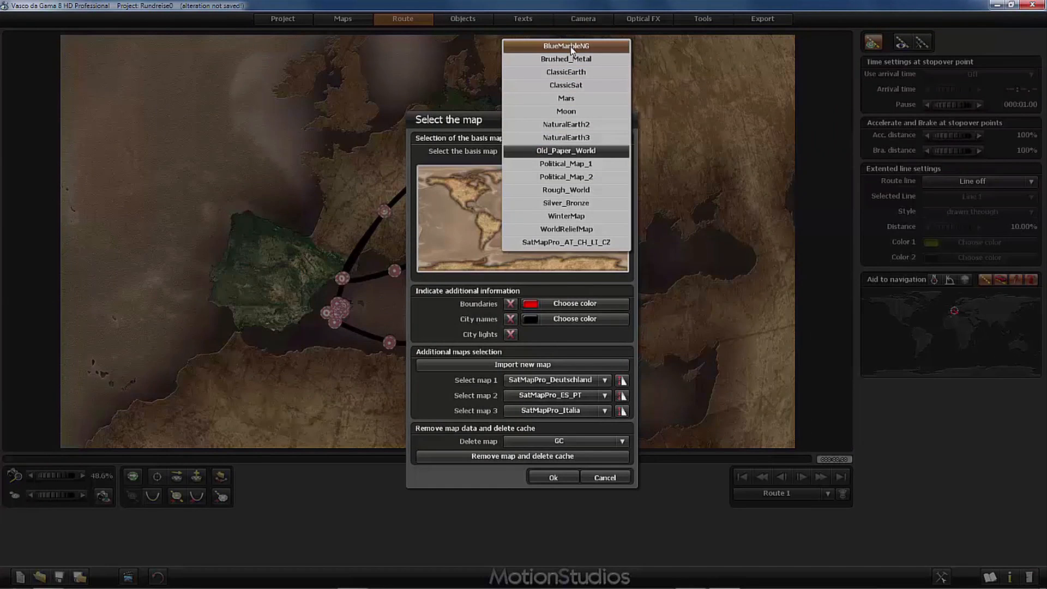
# Pick BlueMarbleNG as the basis map and confirm with Ok
pyautogui.click(566, 45)
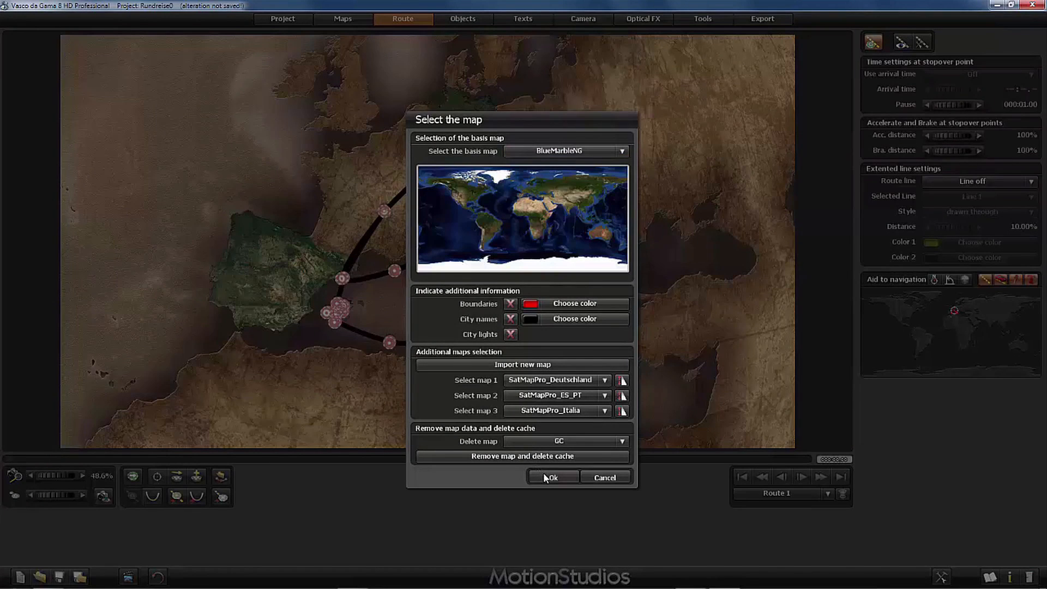
pyautogui.click(554, 477)
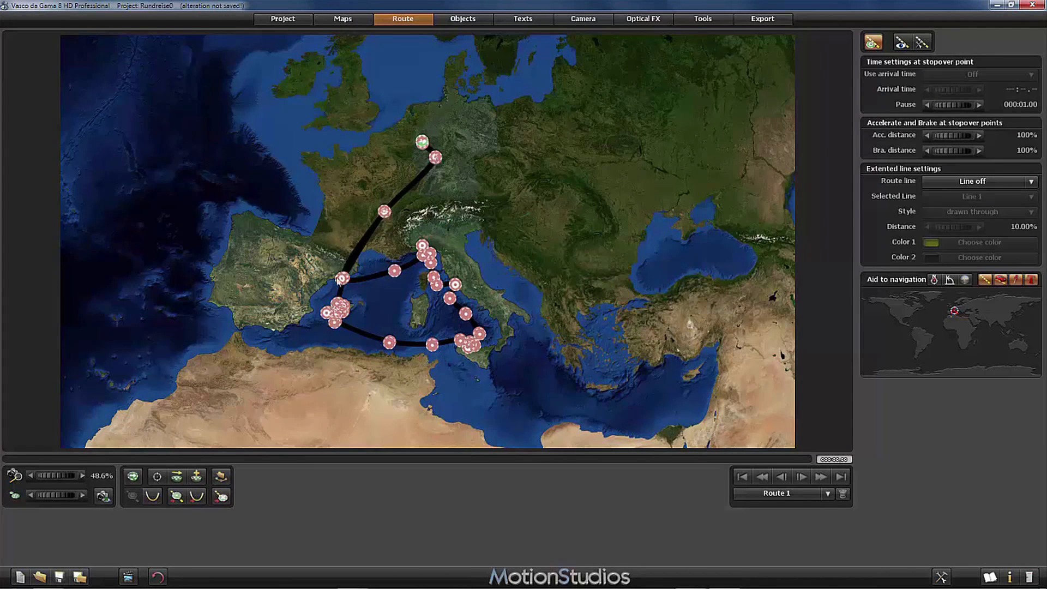
pyautogui.moveTo(467, 285)
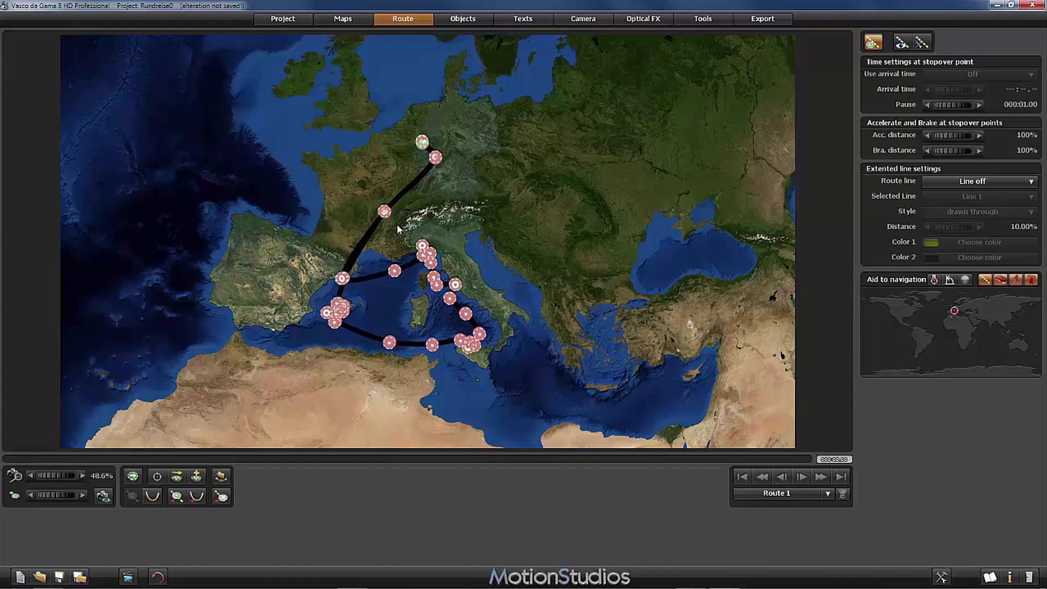
pyautogui.moveTo(477, 123)
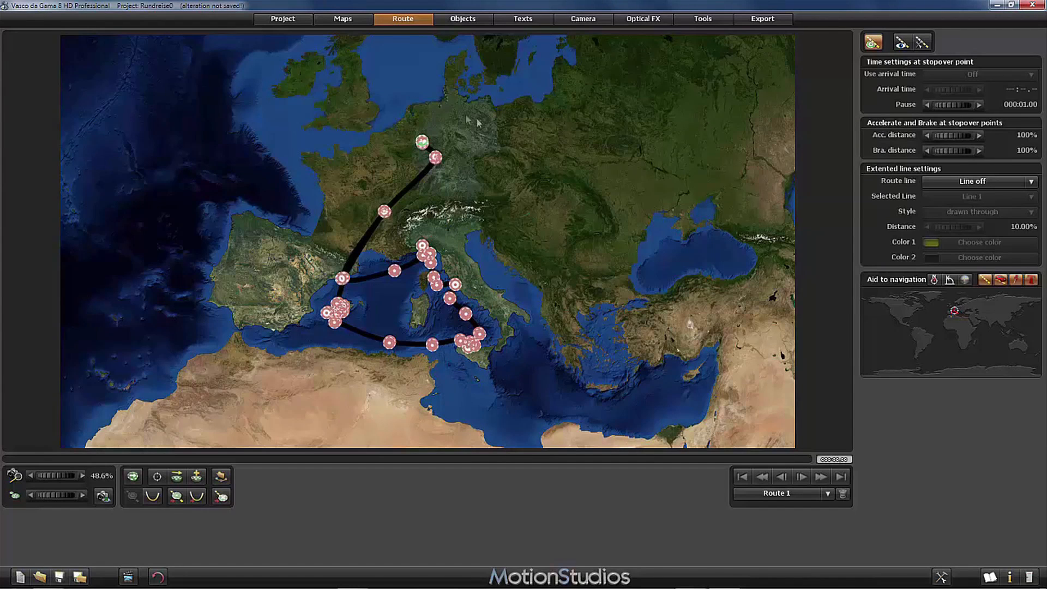
pyautogui.moveTo(510, 383)
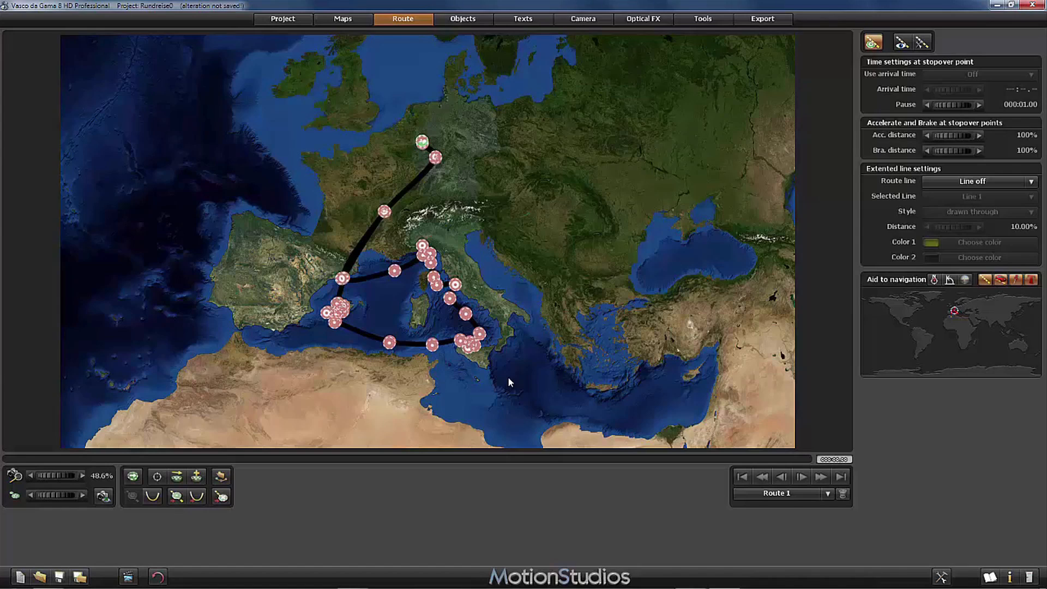
pyautogui.moveTo(520, 466)
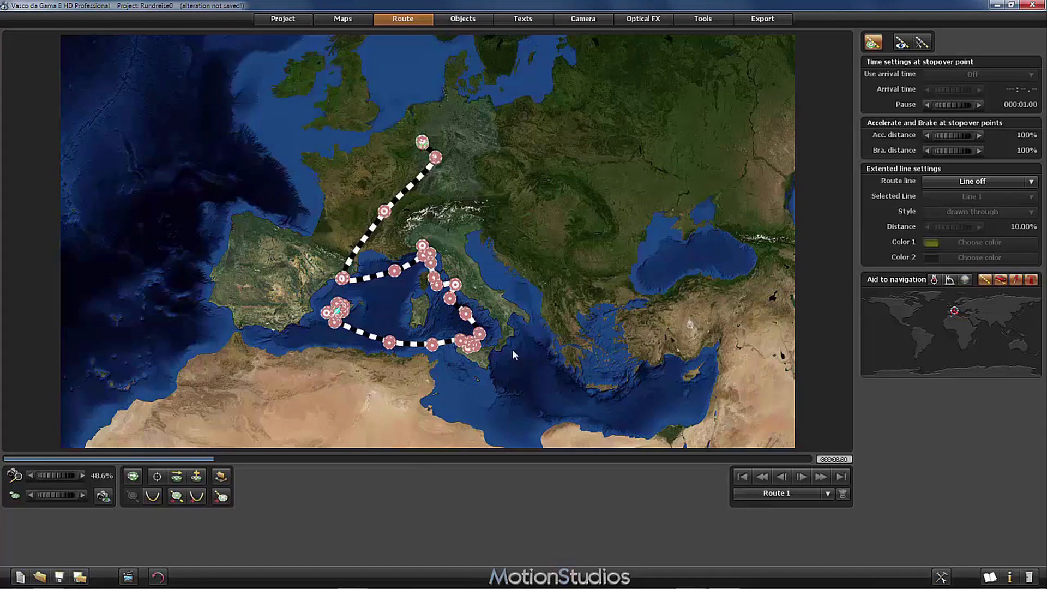
# Open the route dropdown twice, leaving Route 1 selected each time
pyautogui.click(826, 493)
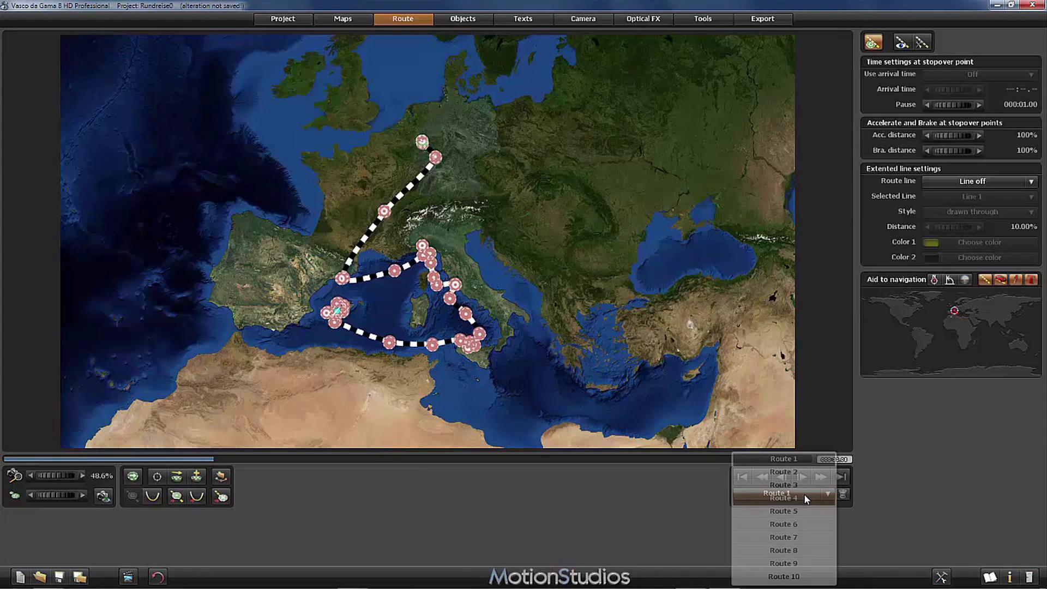
pyautogui.moveTo(782, 576)
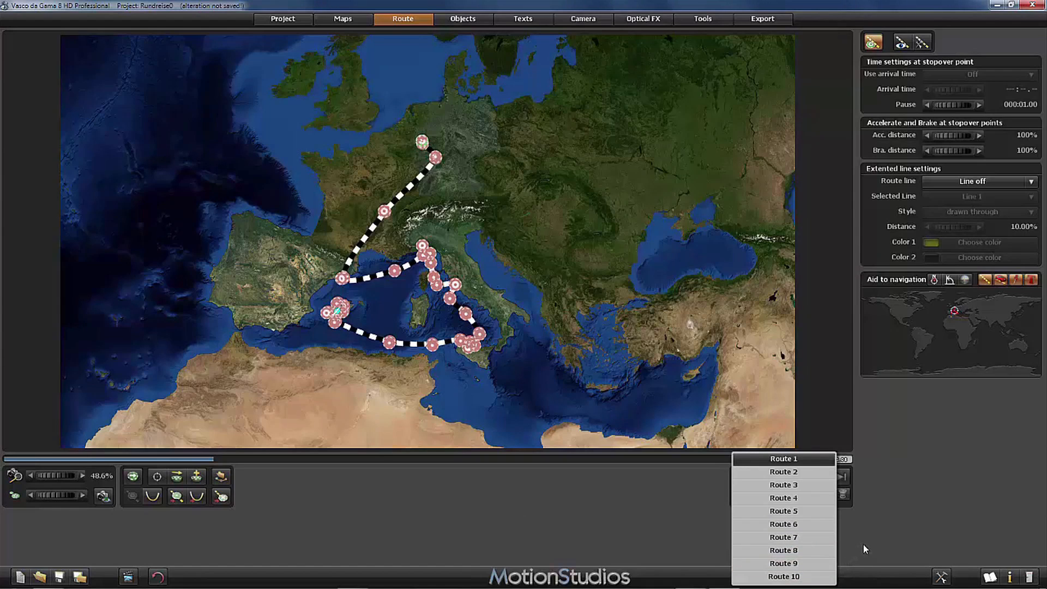
pyautogui.click(782, 457)
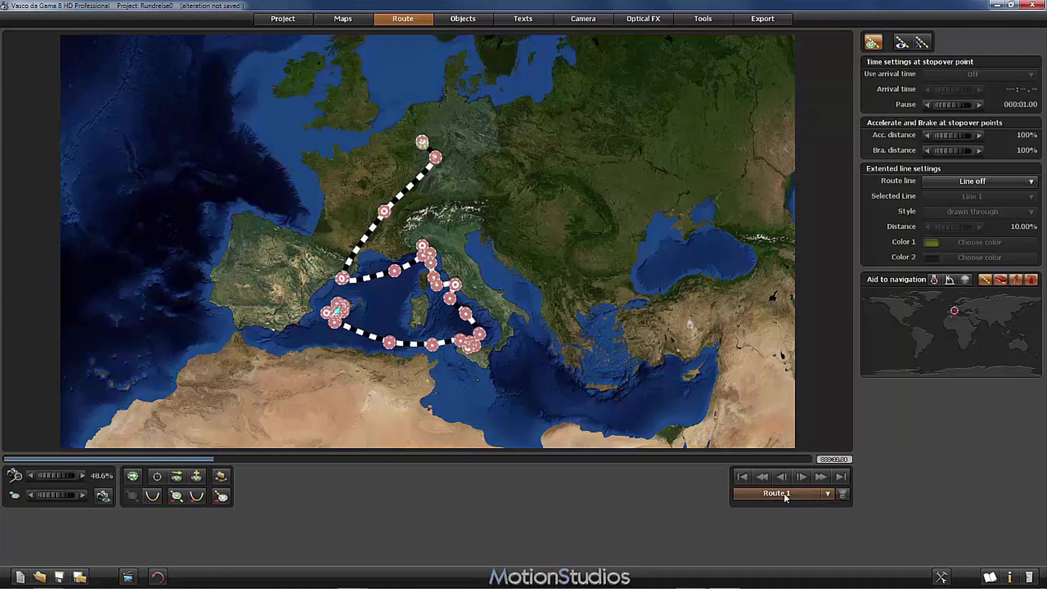
pyautogui.moveTo(467, 171)
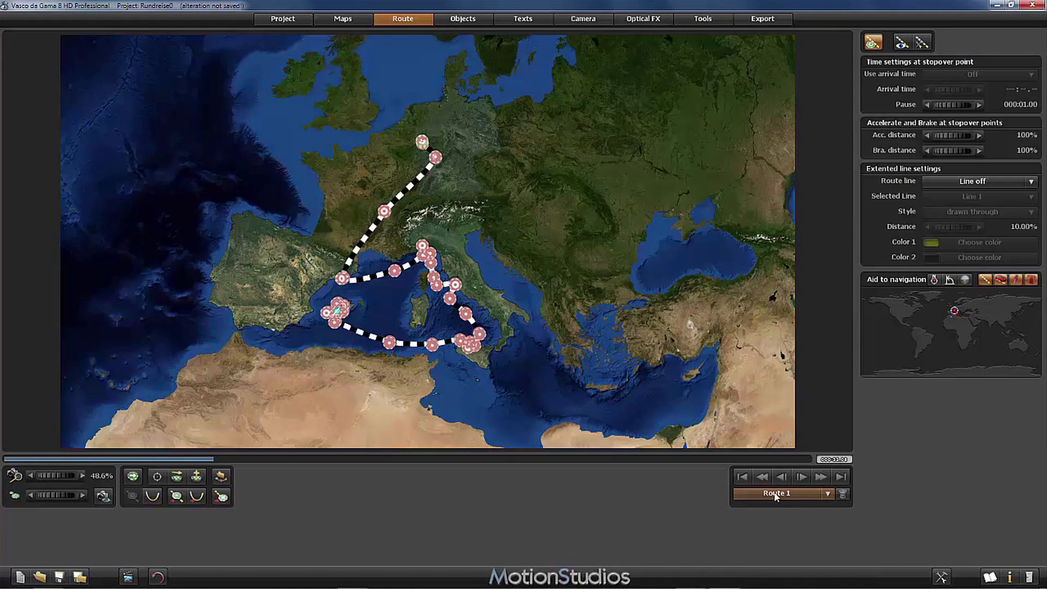
pyautogui.moveTo(809, 513)
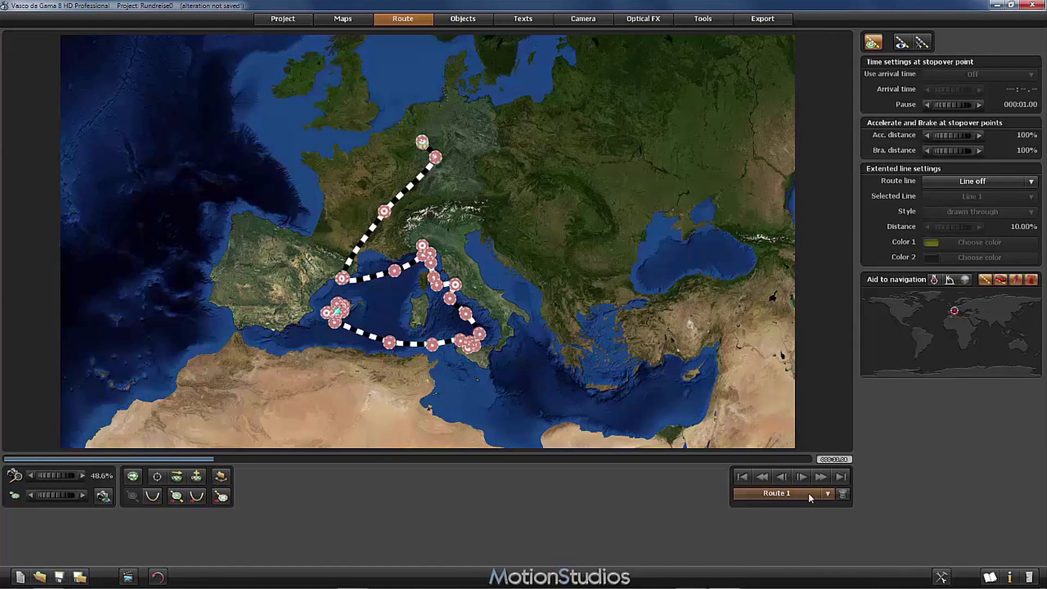
pyautogui.click(827, 493)
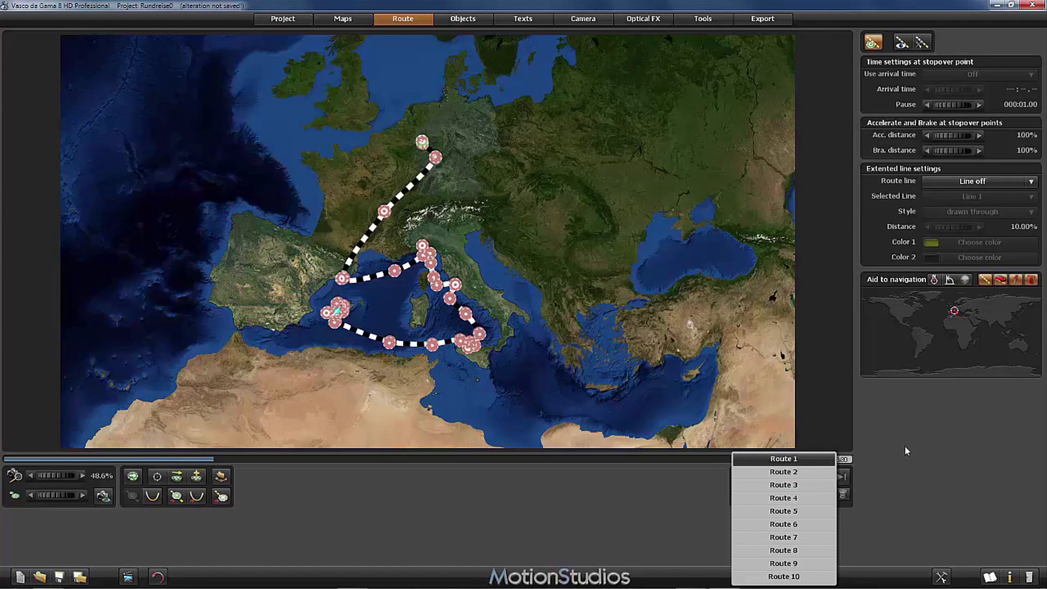
pyautogui.click(783, 459)
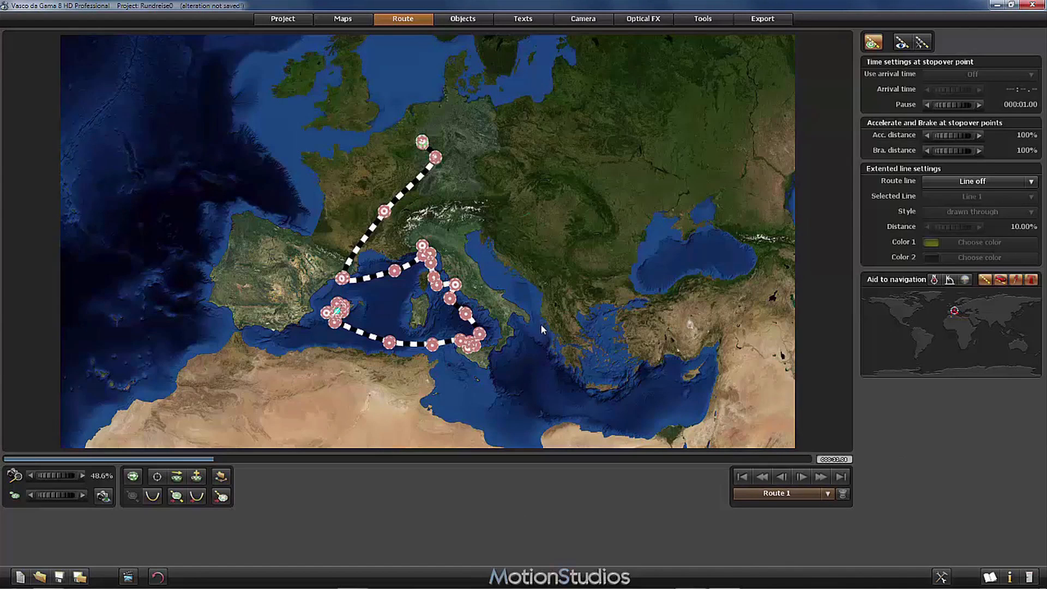
pyautogui.moveTo(646, 508)
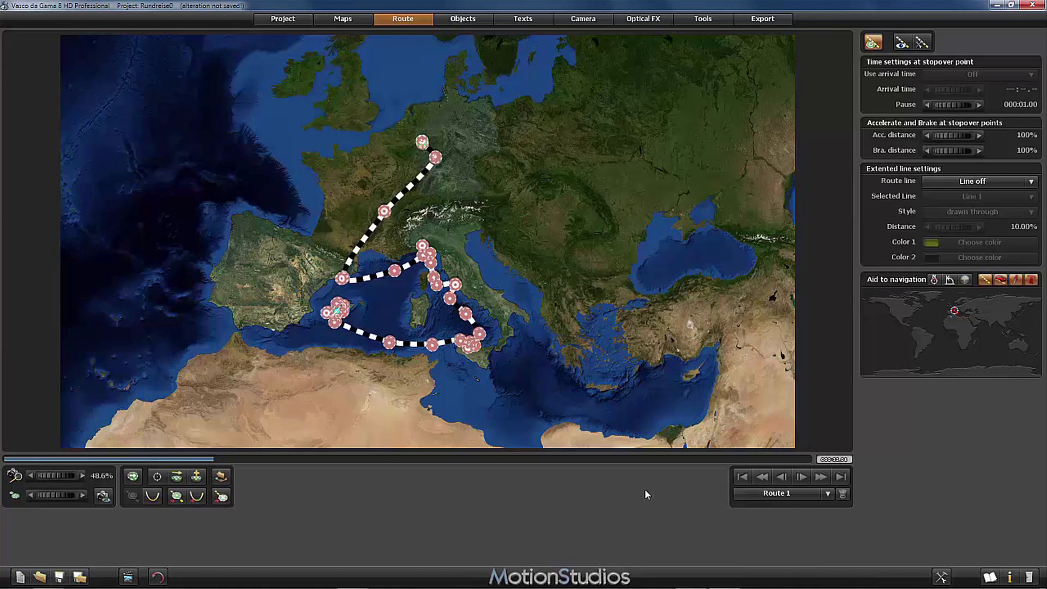
pyautogui.moveTo(498, 488)
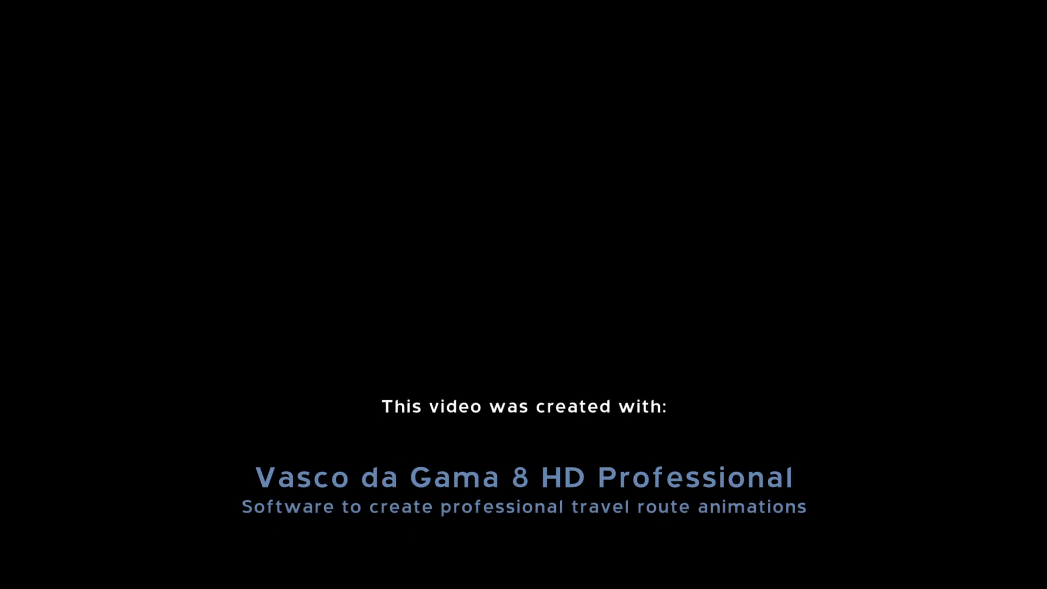
pyautogui.scroll(-3)
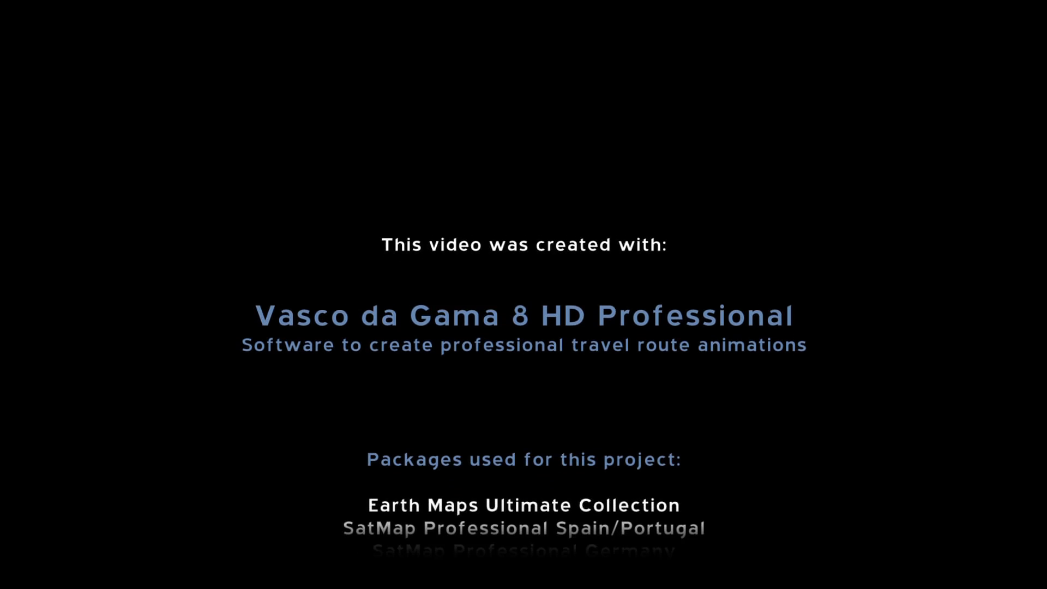
pyautogui.scroll(-3)
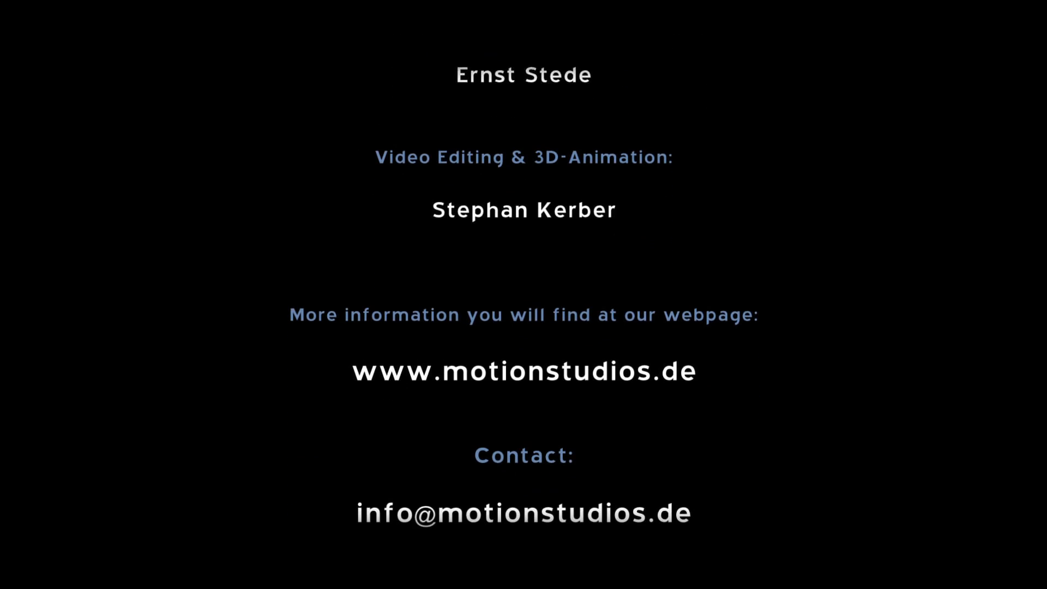
pyautogui.scroll(-3)
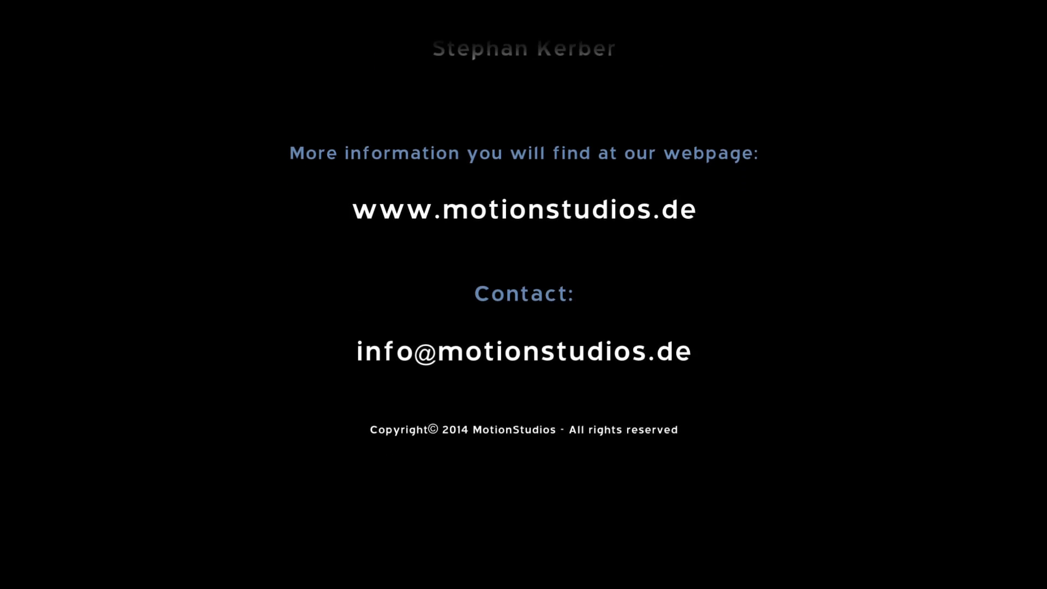